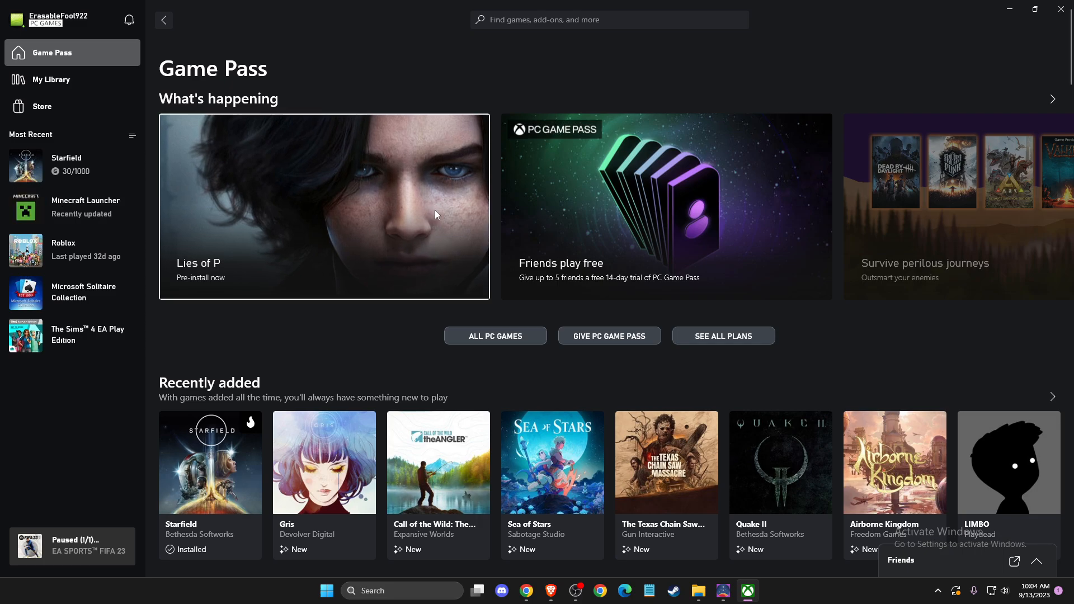
pyautogui.moveTo(451, 207)
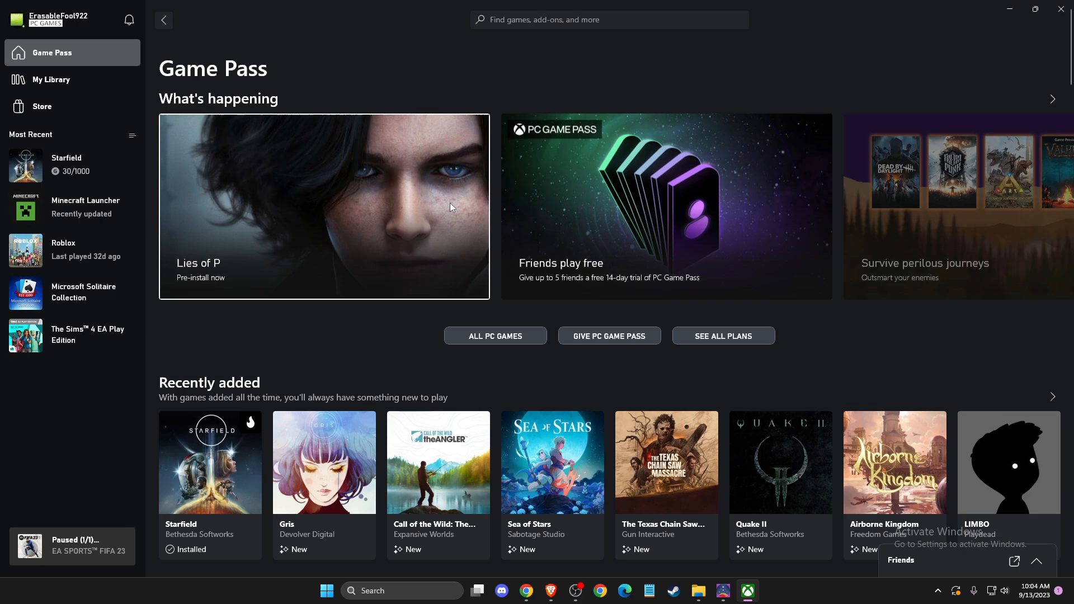
pyautogui.moveTo(536, 213)
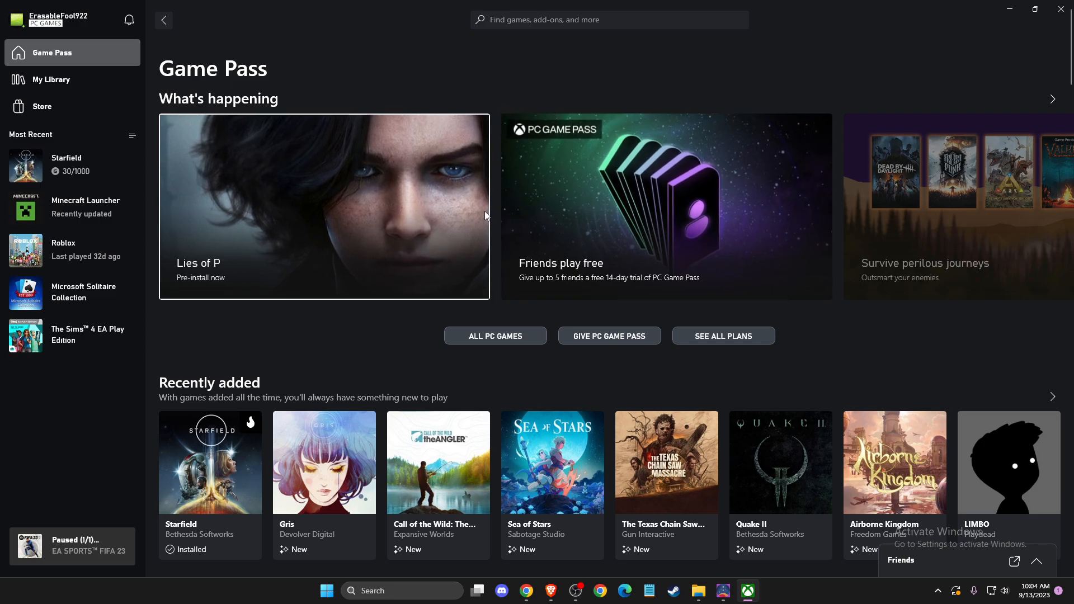
pyautogui.moveTo(482, 188)
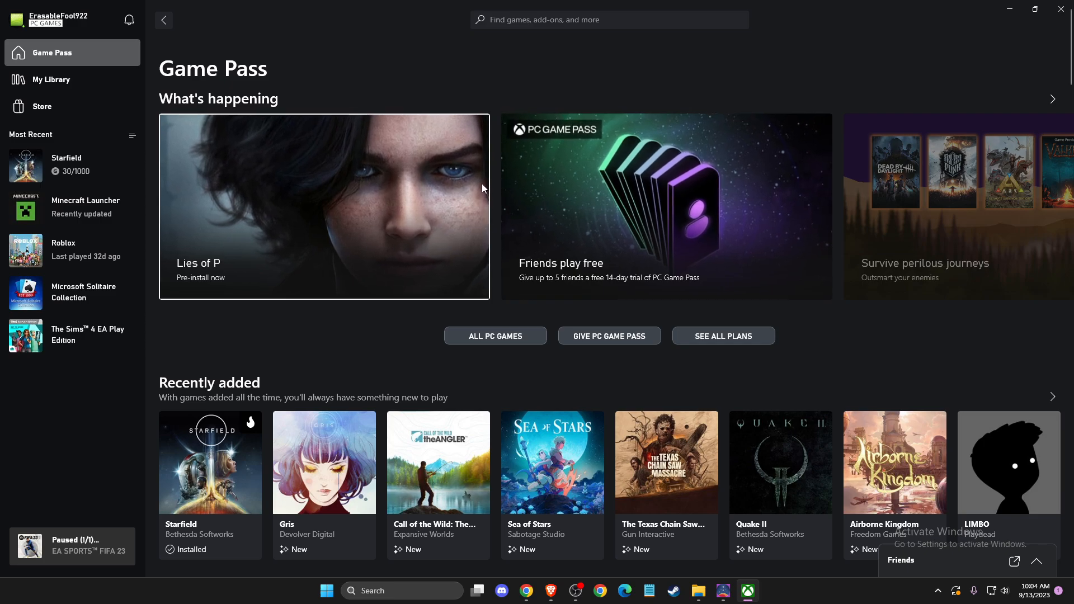
pyautogui.moveTo(58, 19)
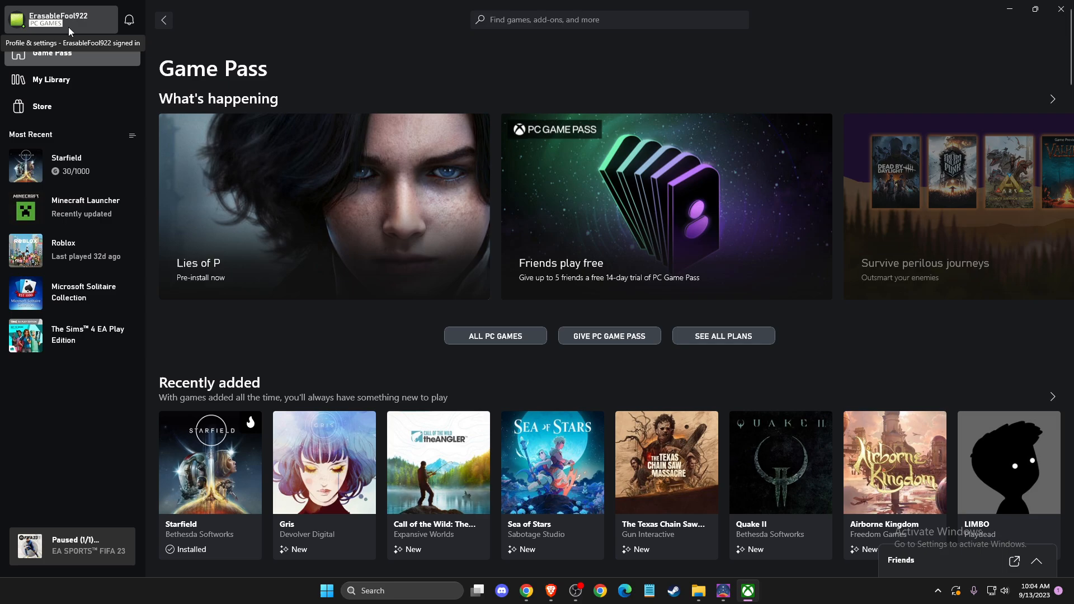
# Step: Open Settings > Install Options, showing C:\XboxGames, and start changing the default folder
pyautogui.click(58, 18)
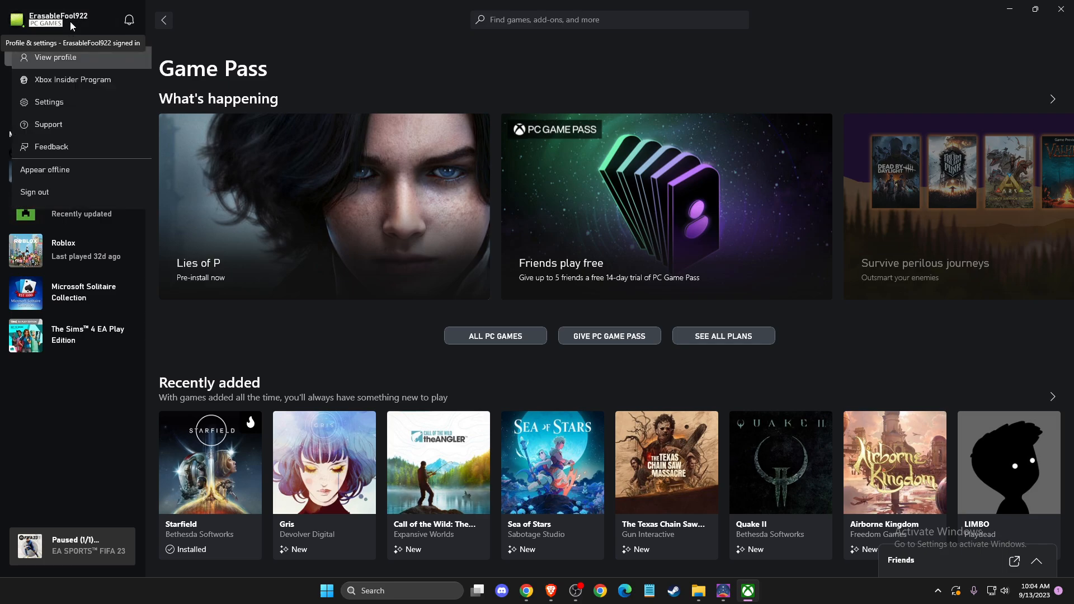
pyautogui.moveTo(79, 102)
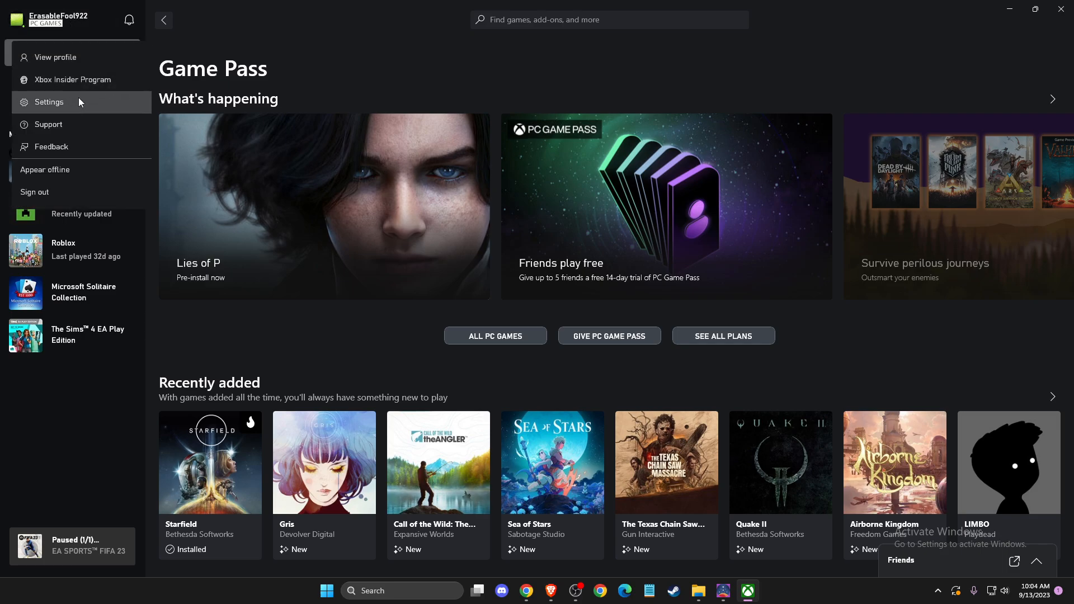
pyautogui.click(49, 101)
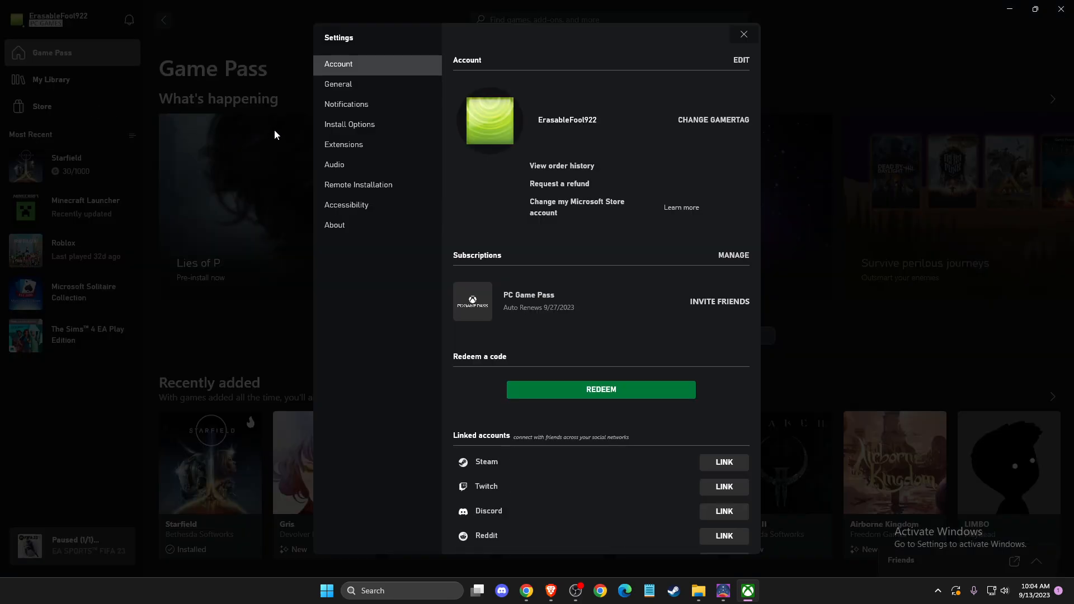
pyautogui.moveTo(356, 129)
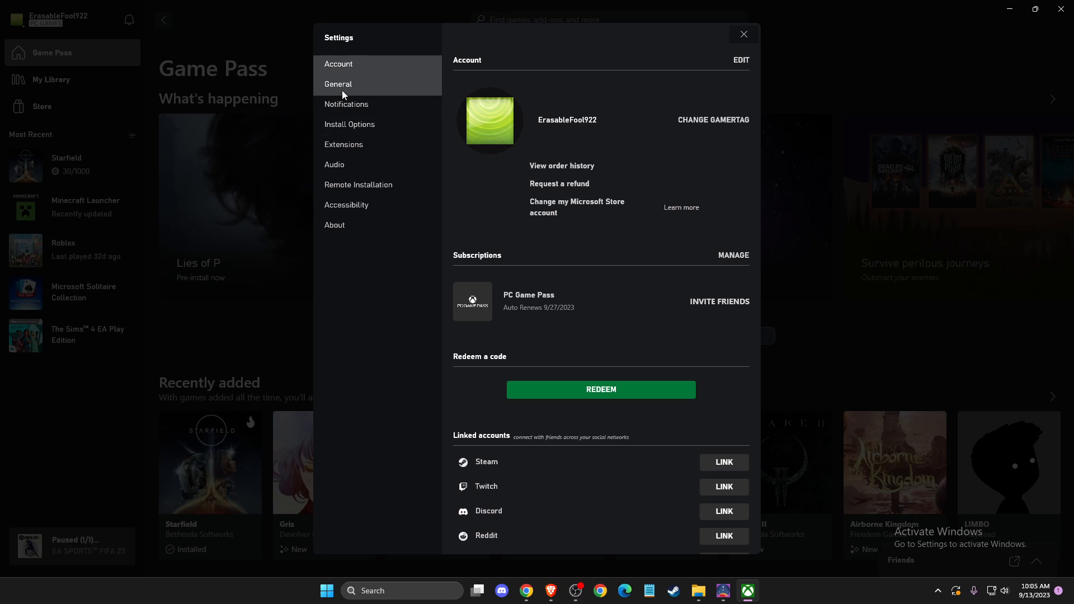
pyautogui.click(349, 125)
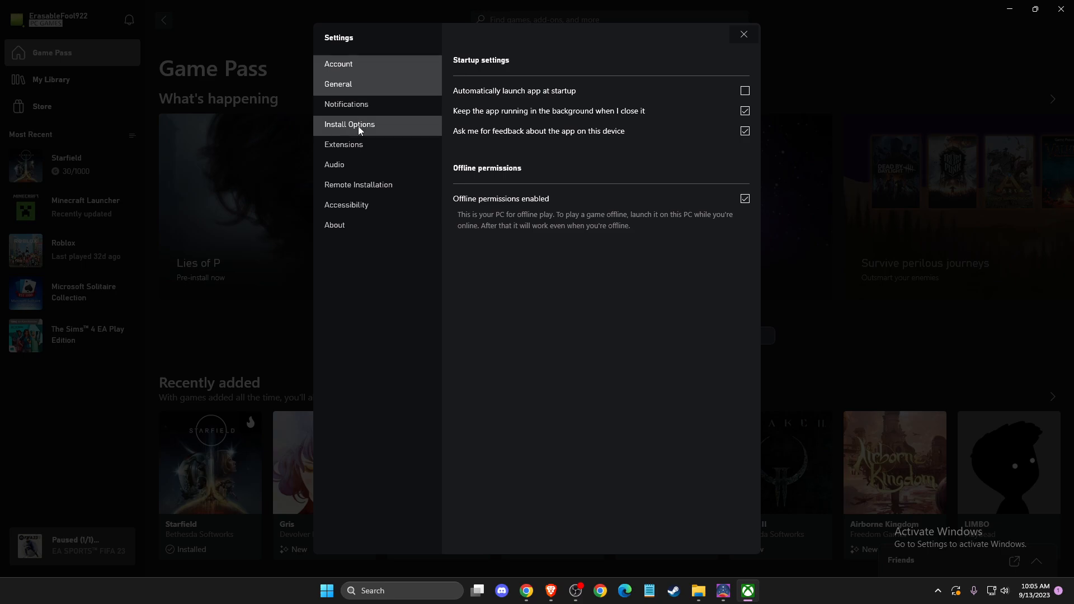
pyautogui.click(349, 125)
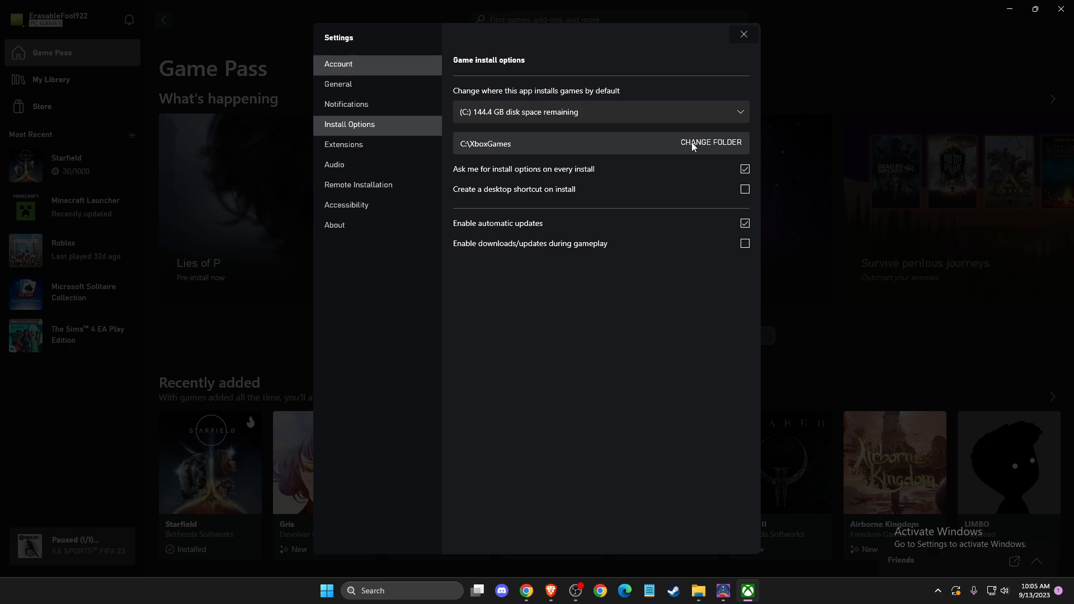
pyautogui.click(710, 143)
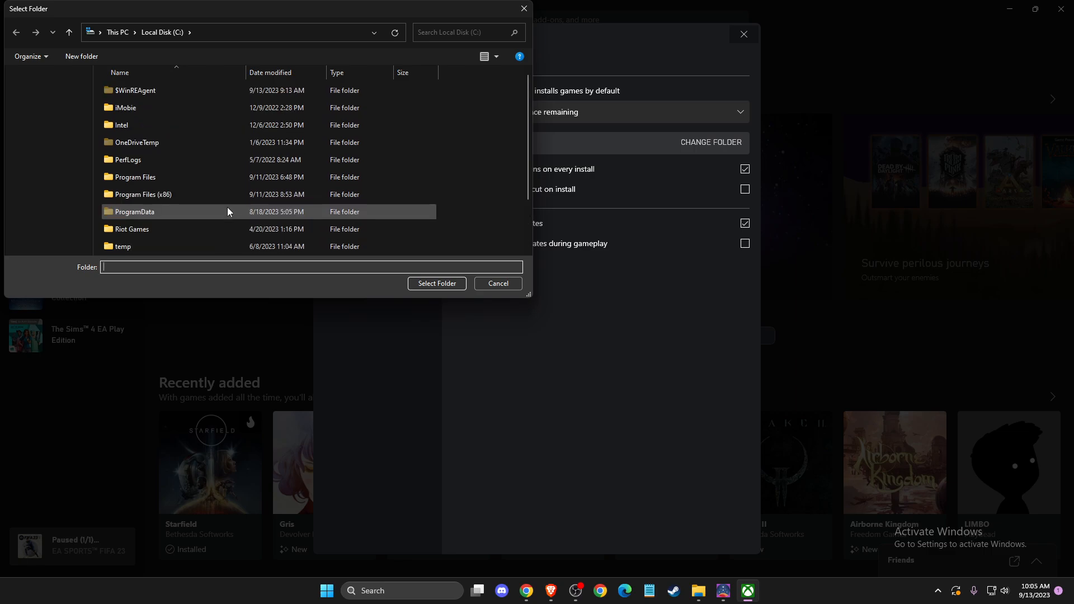
pyautogui.moveTo(238, 207)
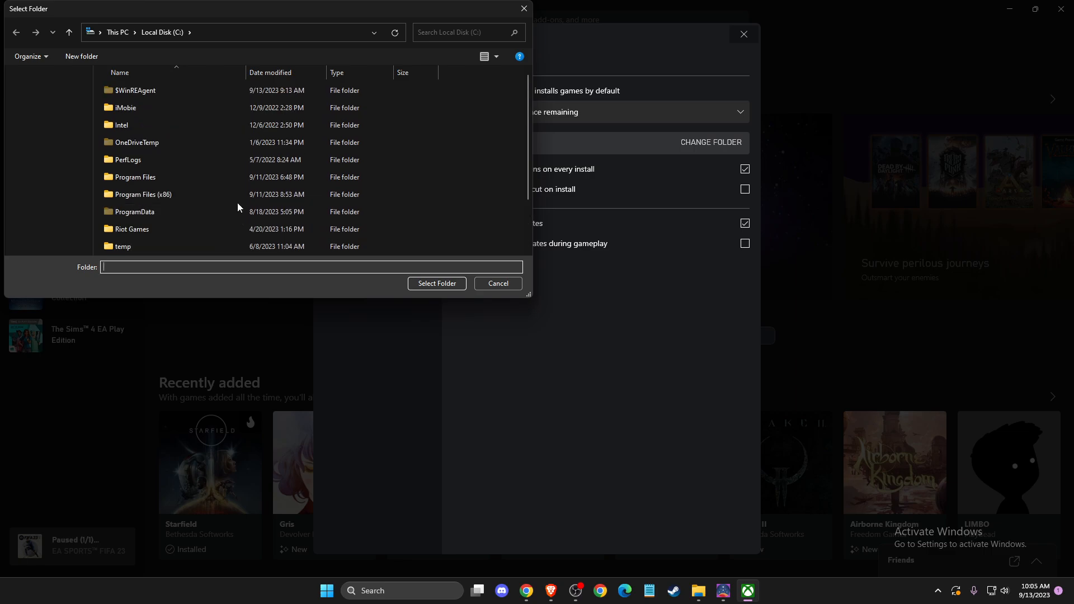
# Step: Create a Games folder on C: and select it as the install folder
pyautogui.click(134, 177)
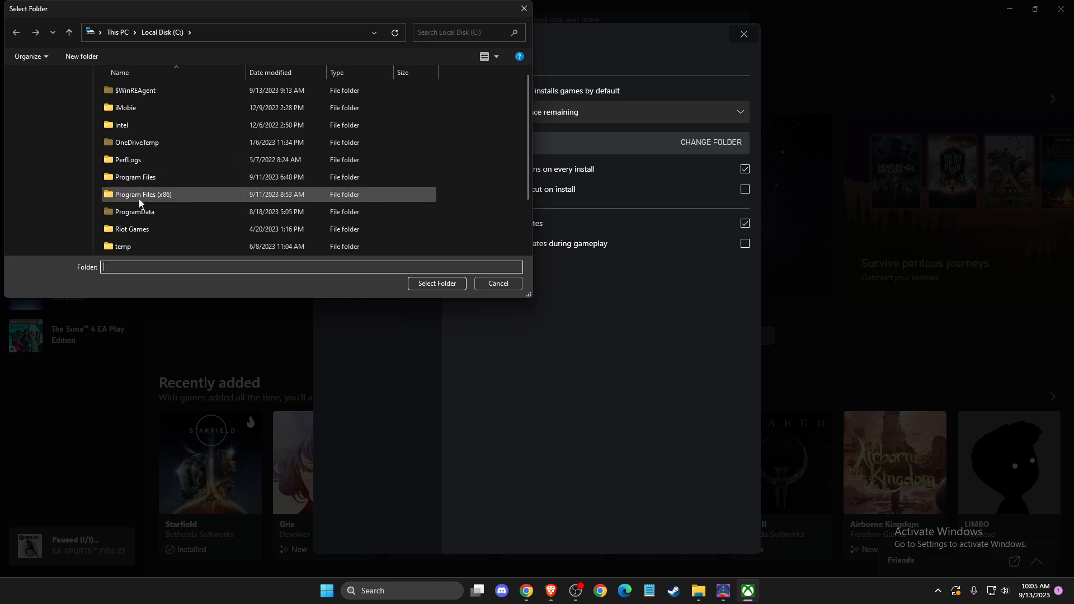
pyautogui.moveTo(141, 212)
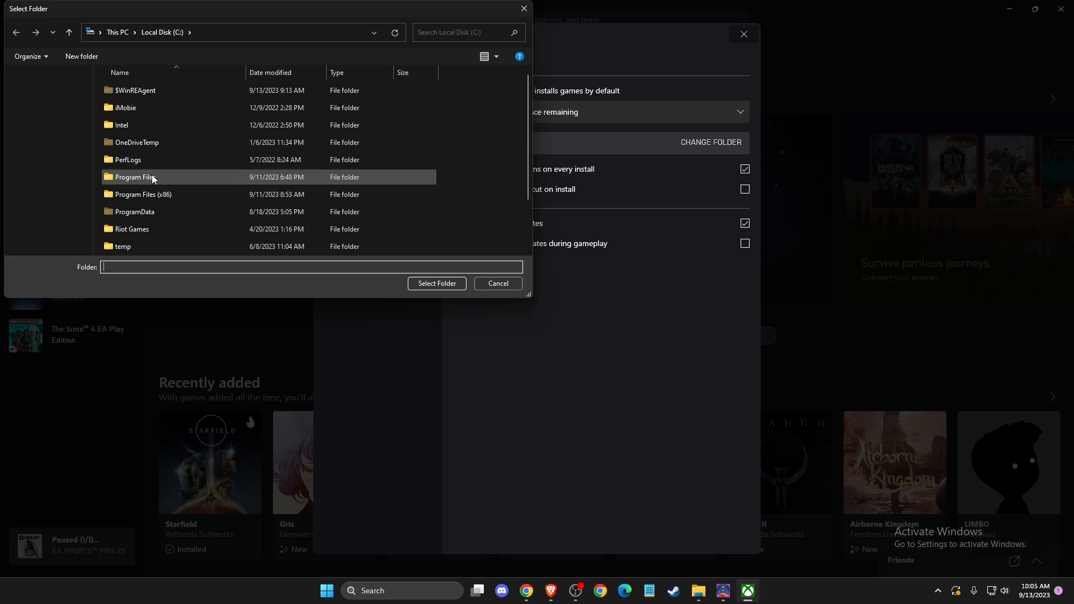
pyautogui.moveTo(159, 179)
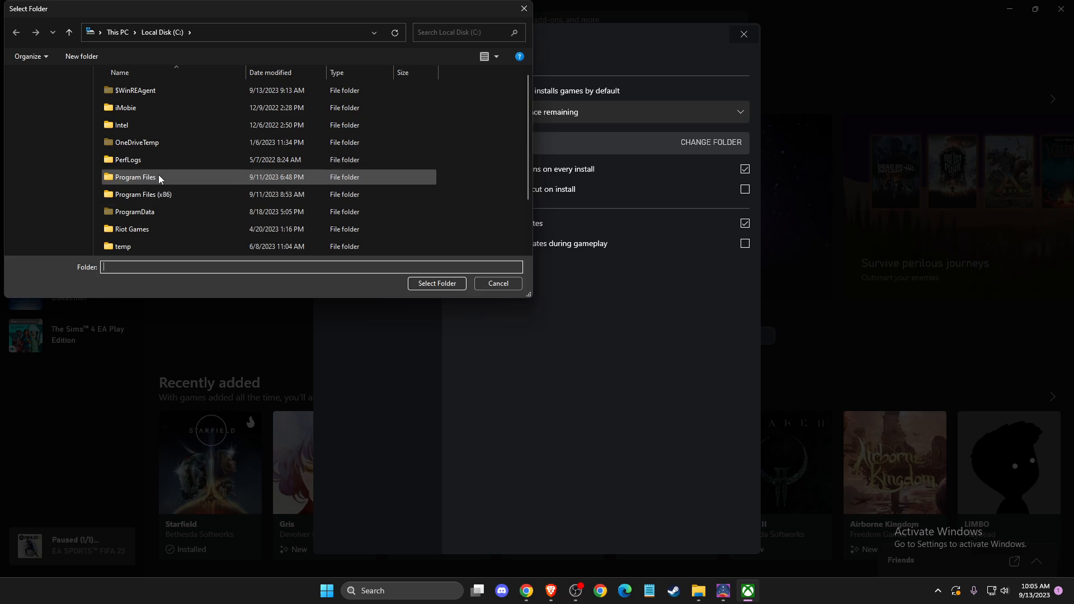
pyautogui.scroll(-3)
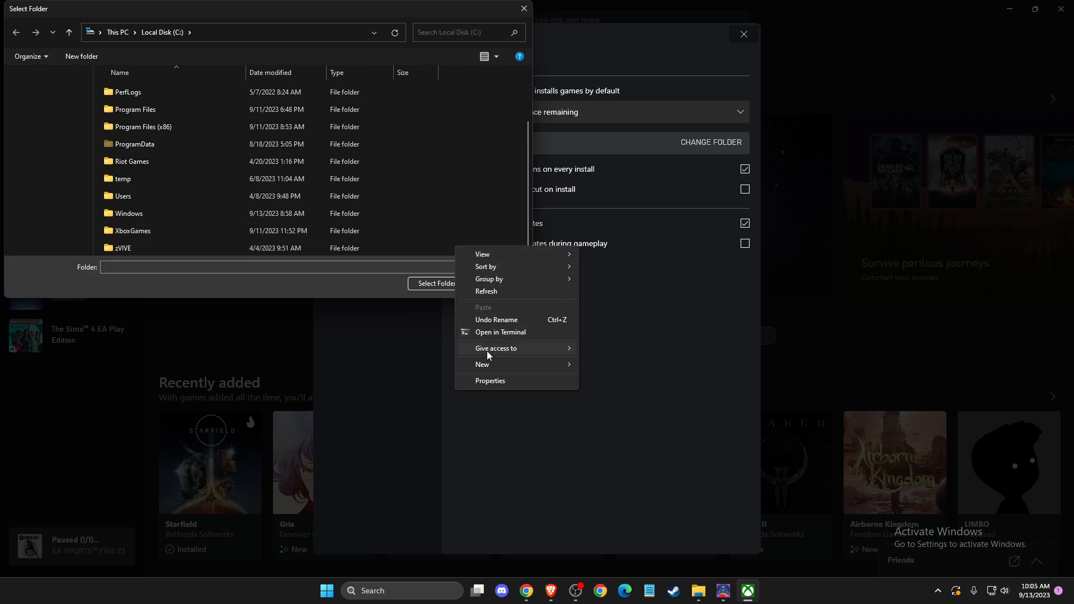
pyautogui.moveTo(482, 365)
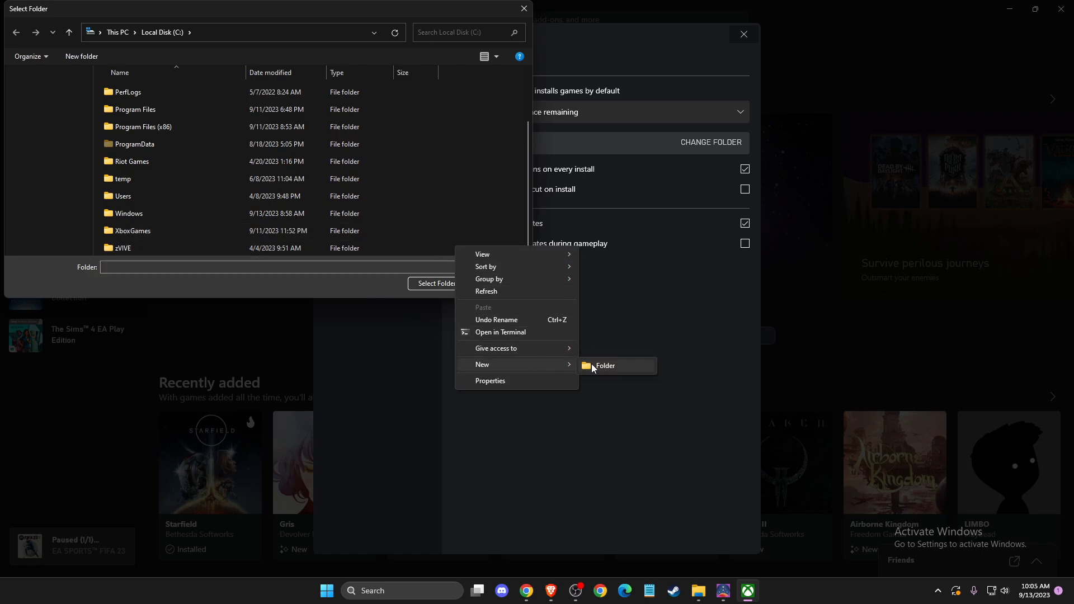
pyautogui.click(605, 366)
pyautogui.write('Games')
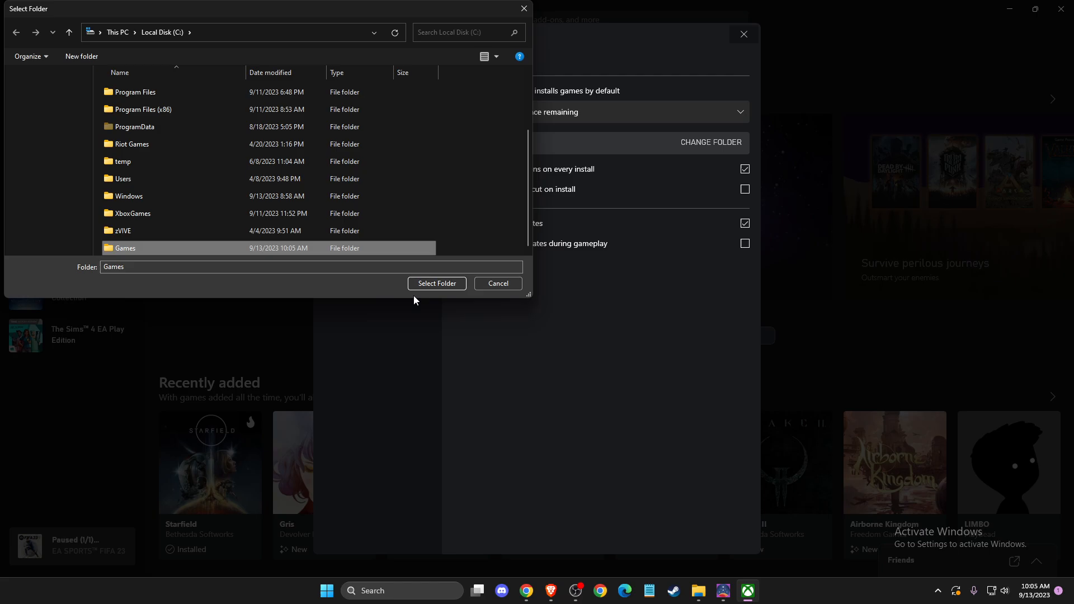
pyautogui.click(436, 283)
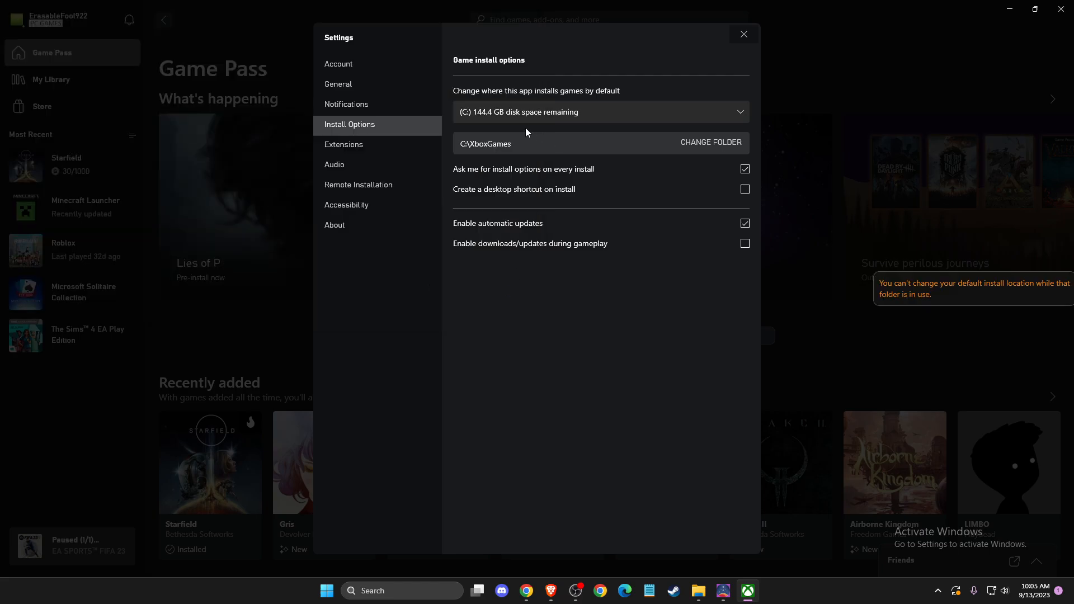
pyautogui.moveTo(698, 141)
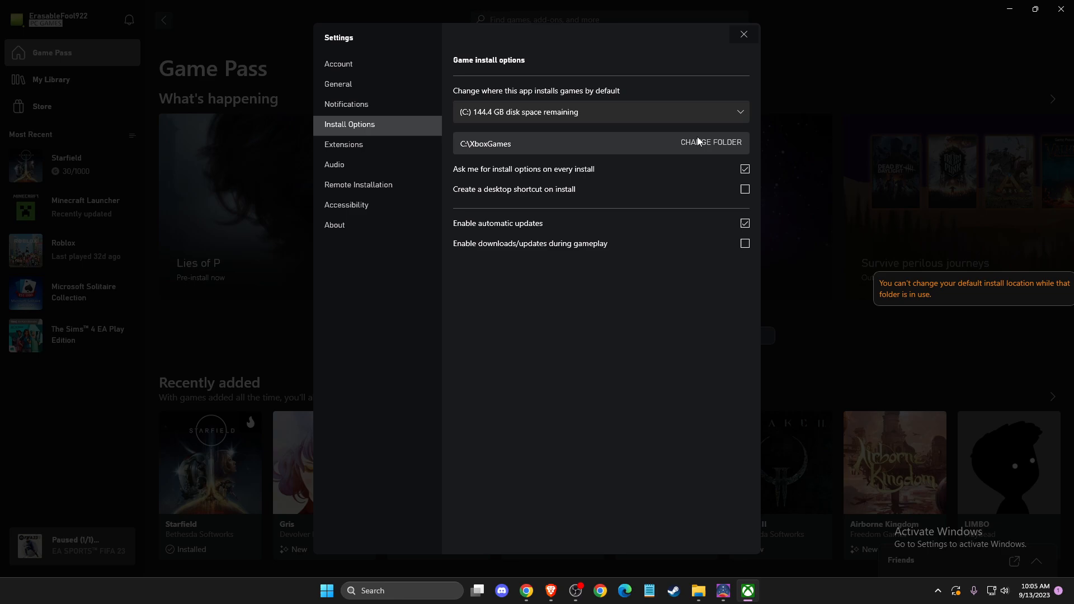
pyautogui.moveTo(695, 148)
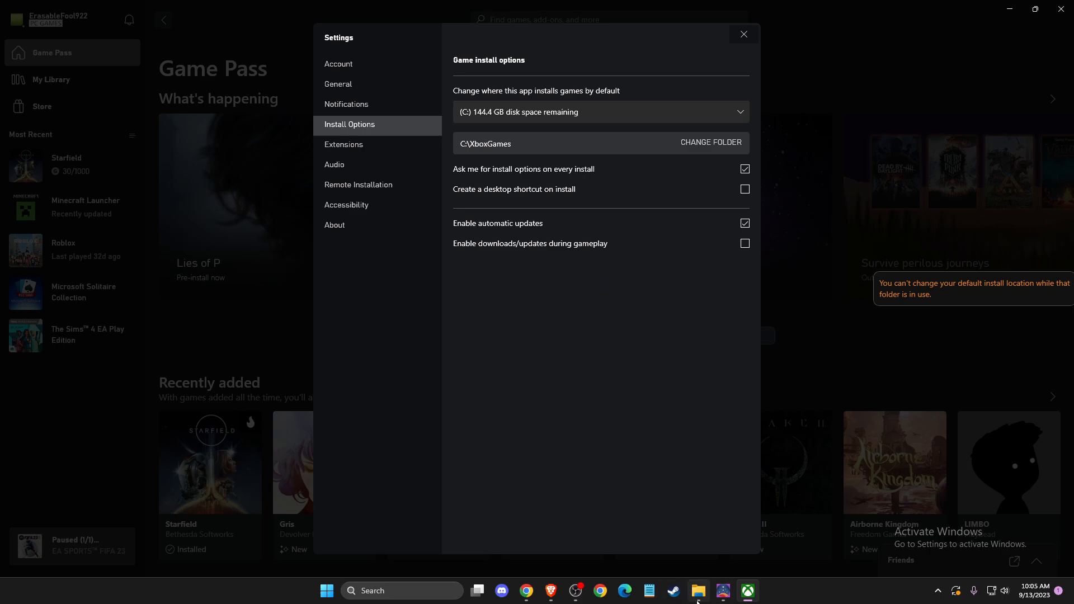
pyautogui.moveTo(722, 590)
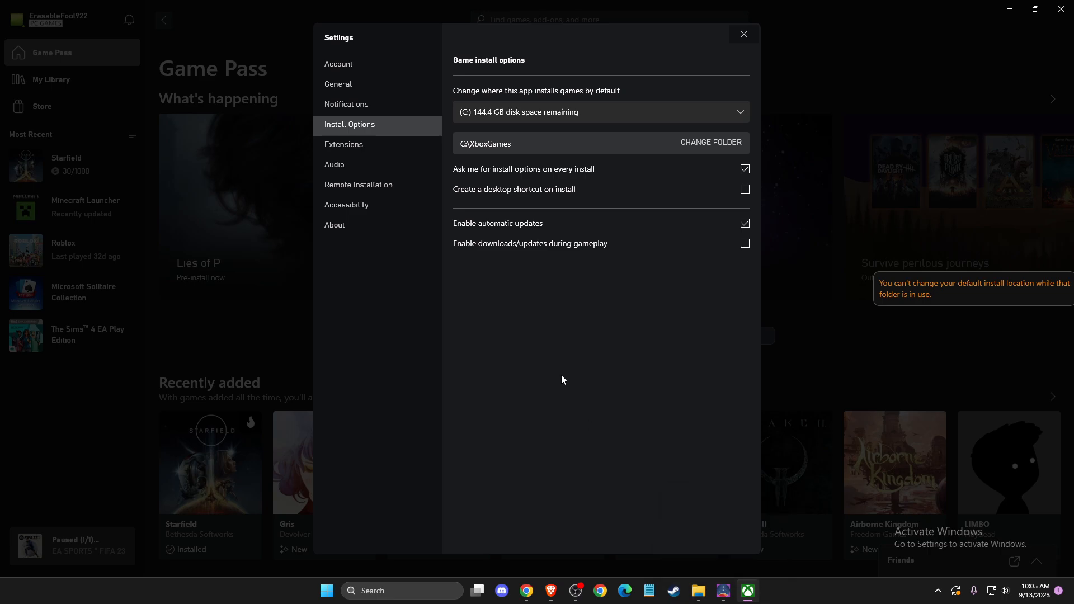
pyautogui.moveTo(48, 421)
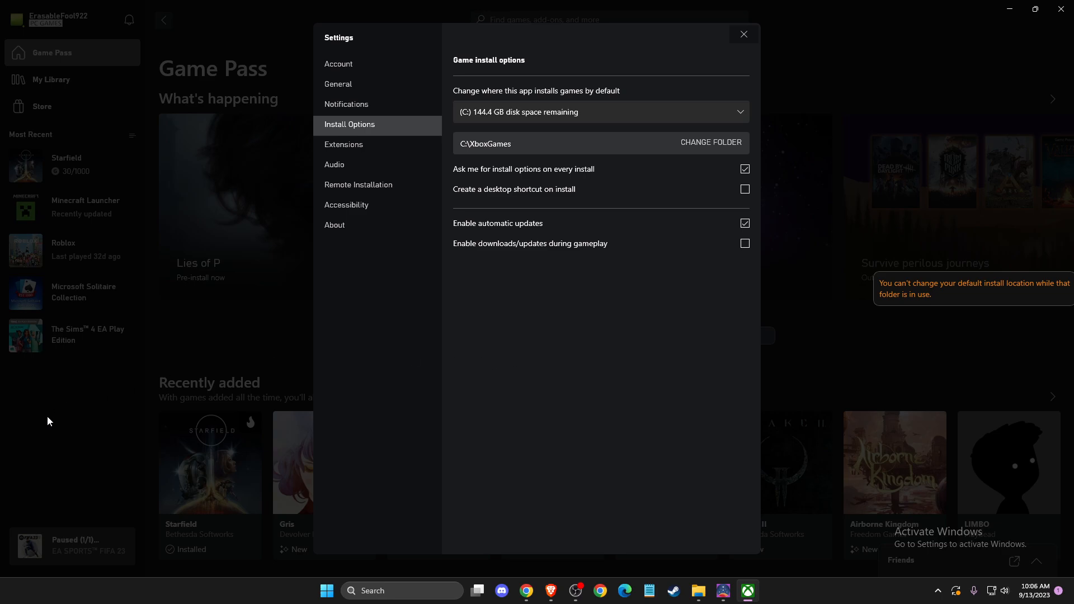
pyautogui.moveTo(54, 424)
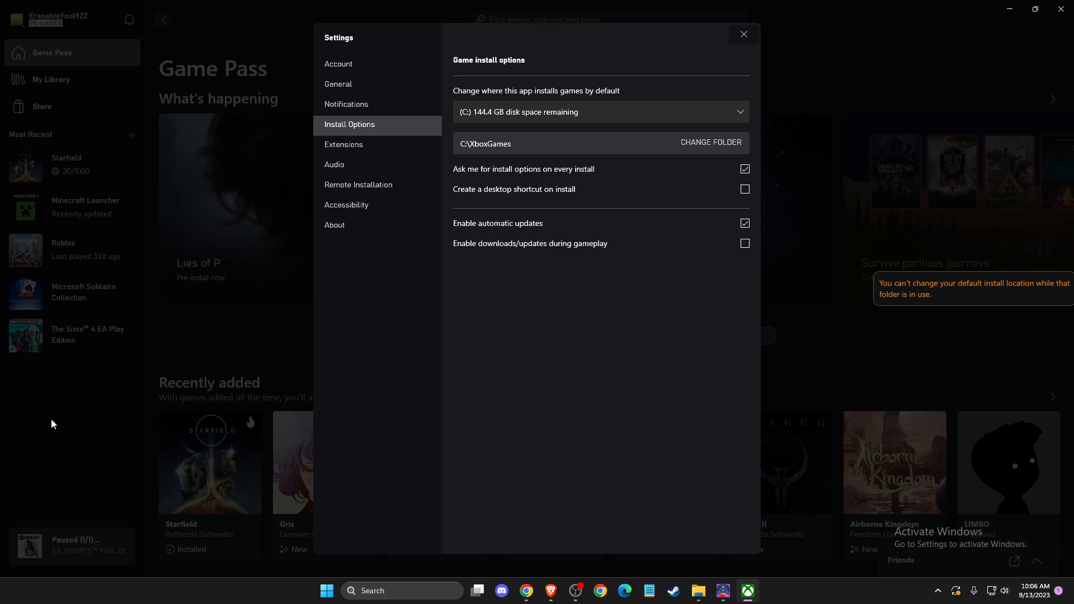